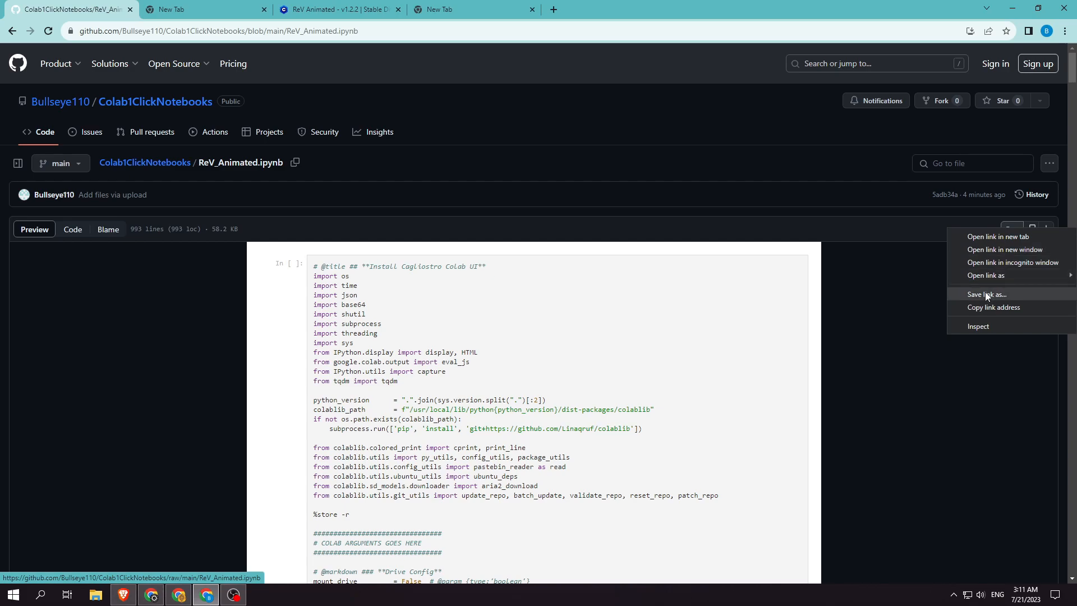
# Step: Save ReV_Animated.ipynb from the GitHub Raw link into the Downloads 1 folder
pyautogui.click(987, 294)
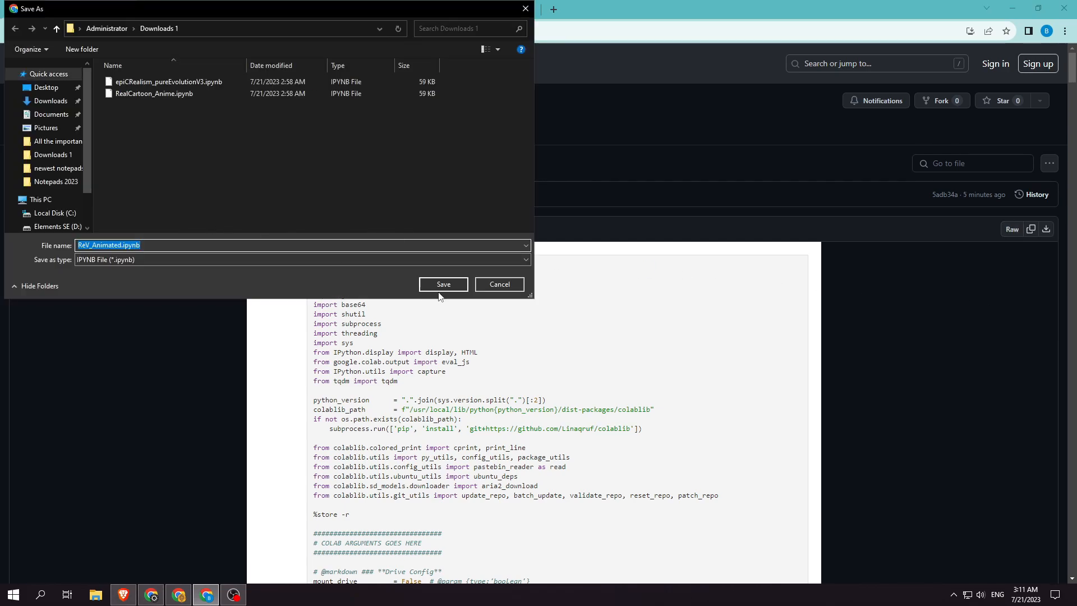
pyautogui.click(442, 284)
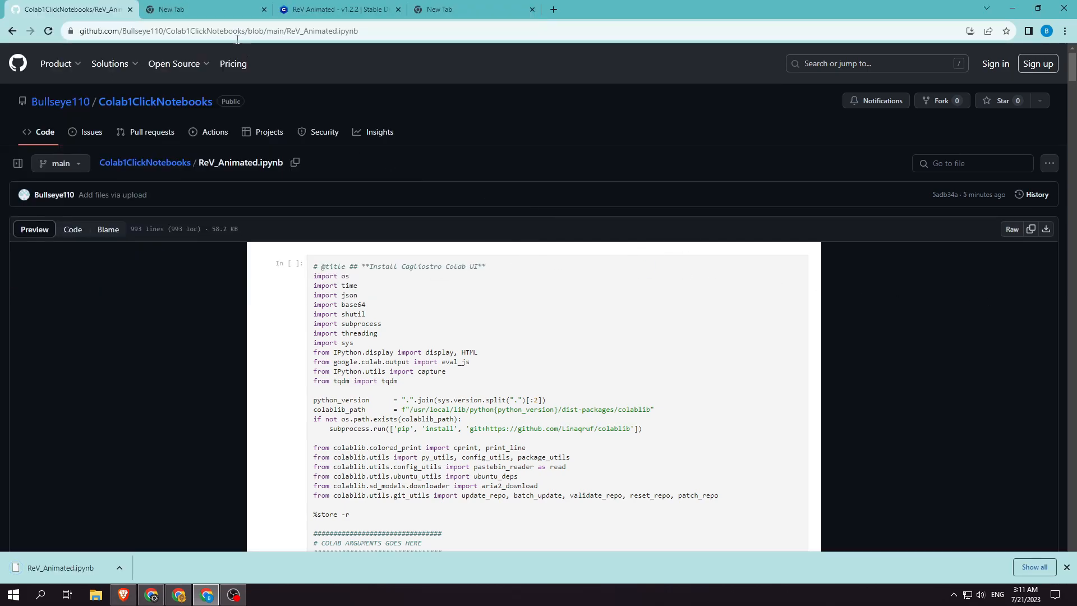
# Step: Find Colaboratory via Google search and upload ReV_Animated.ipynb from the computer
pyautogui.click(200, 10)
pyautogui.write('google colab')
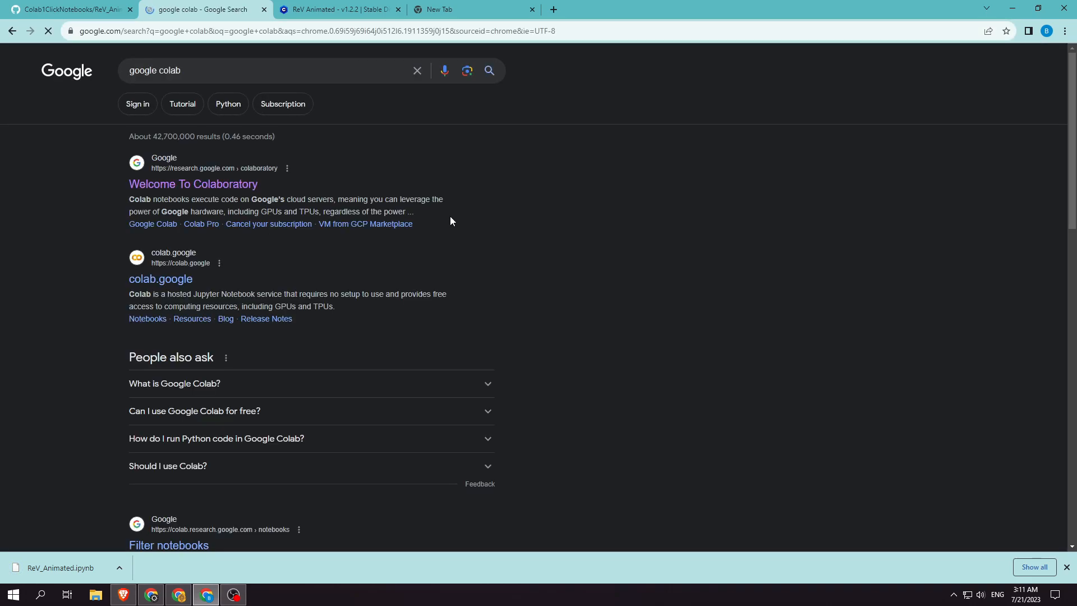
pyautogui.click(193, 184)
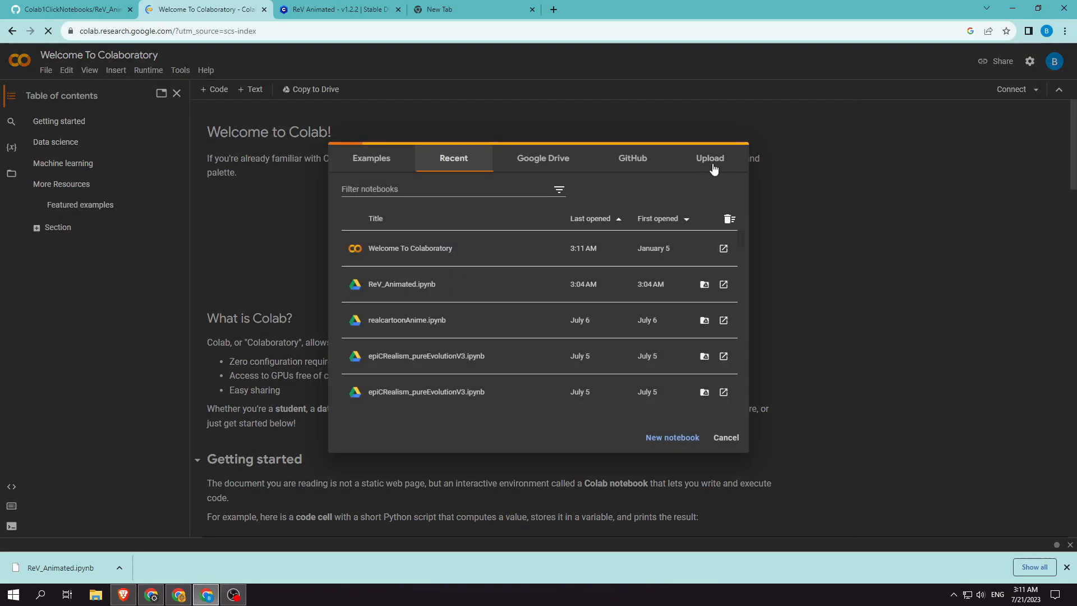
pyautogui.click(709, 158)
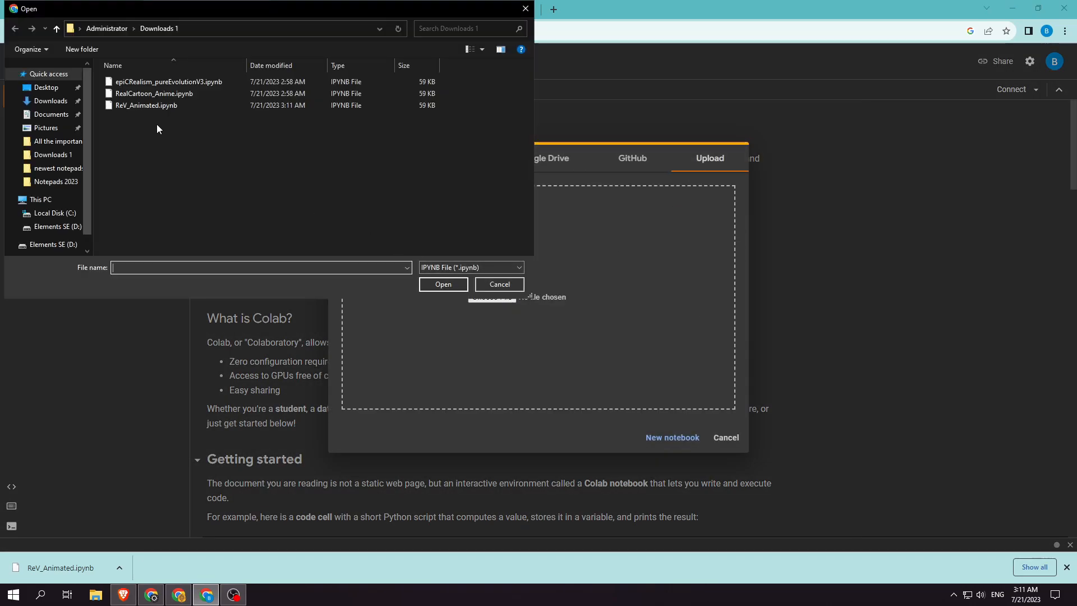
pyautogui.click(443, 284)
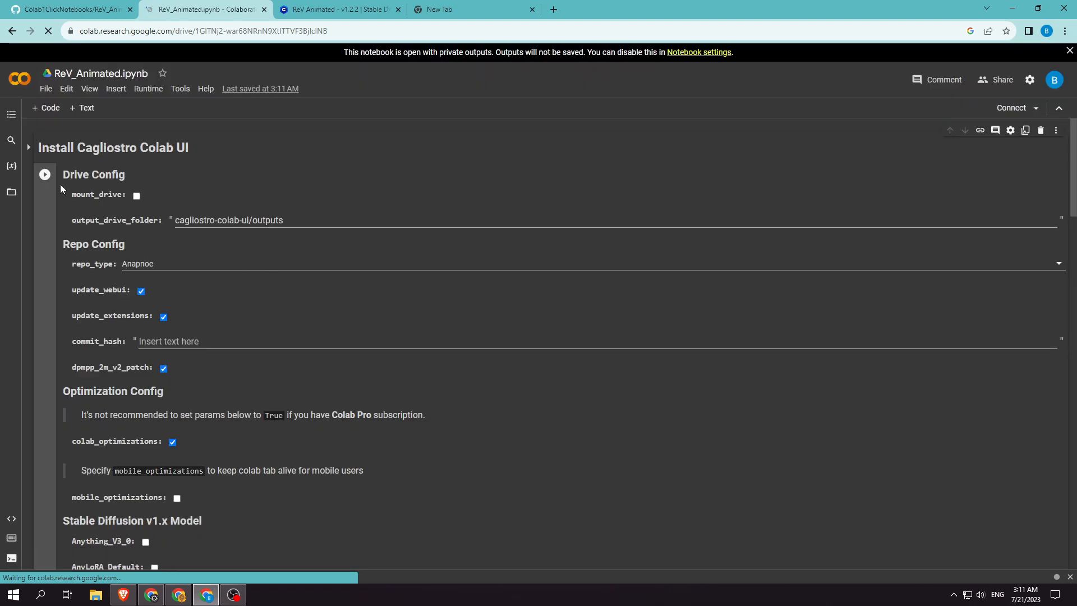
# Step: Run the Install Cagliostro Colab UI cell and look over its config options below
pyautogui.click(45, 174)
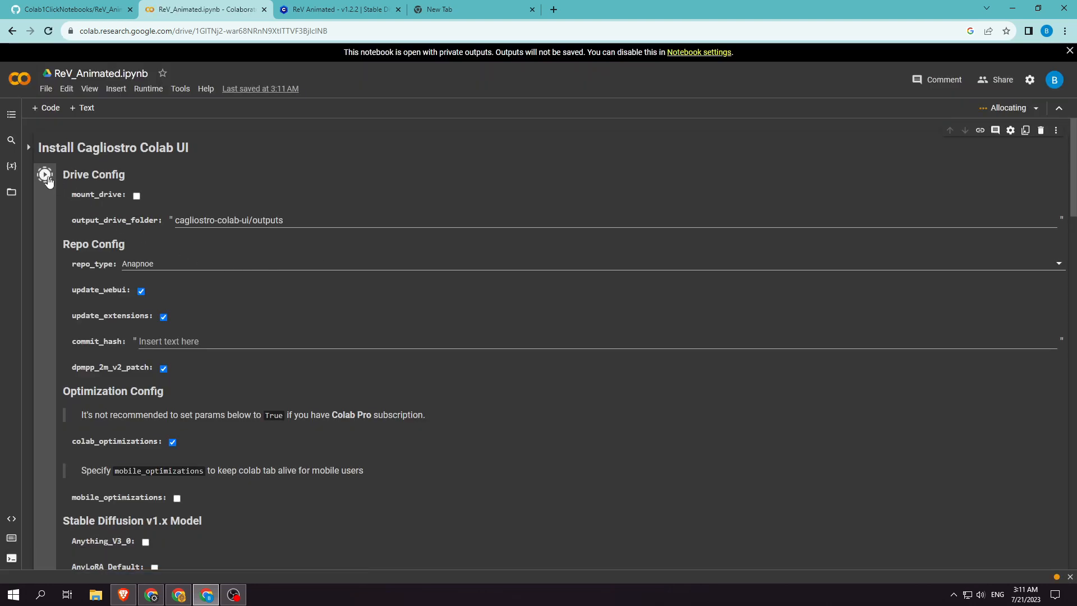
pyautogui.click(45, 175)
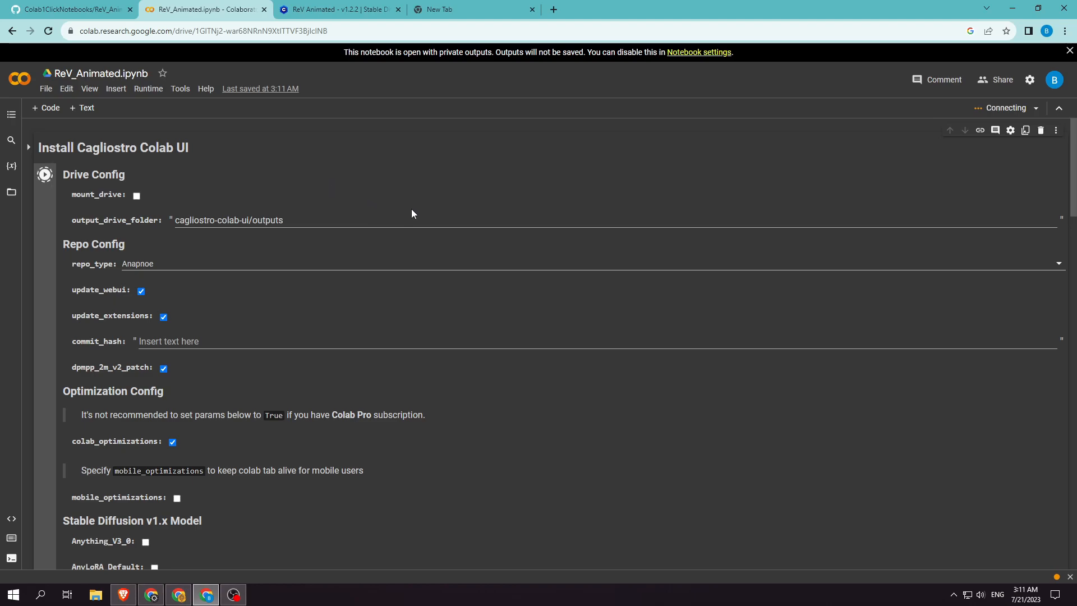
pyautogui.scroll(-3)
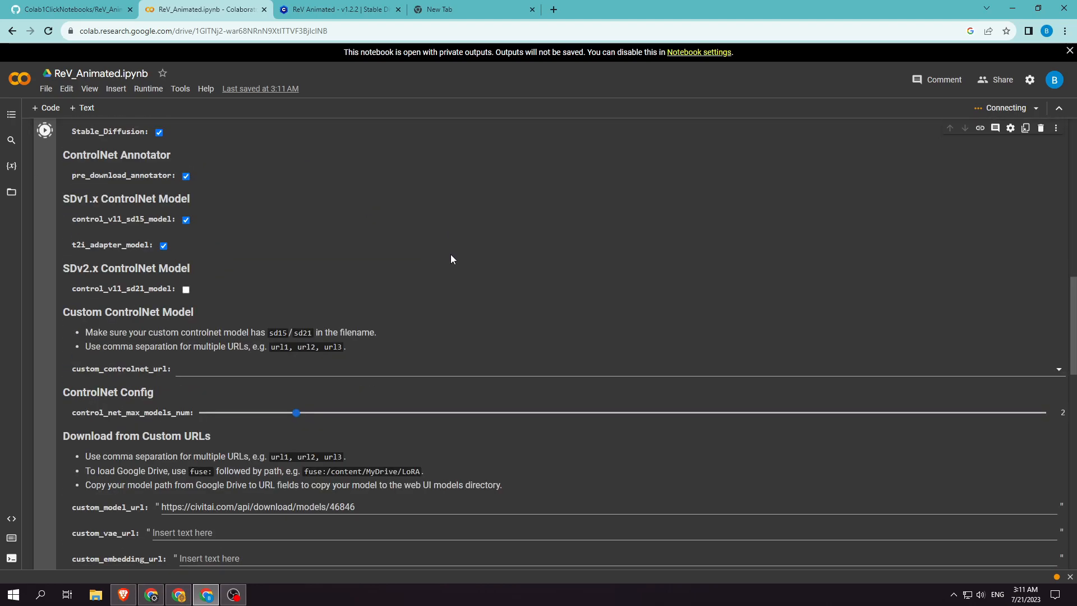
pyautogui.scroll(-3)
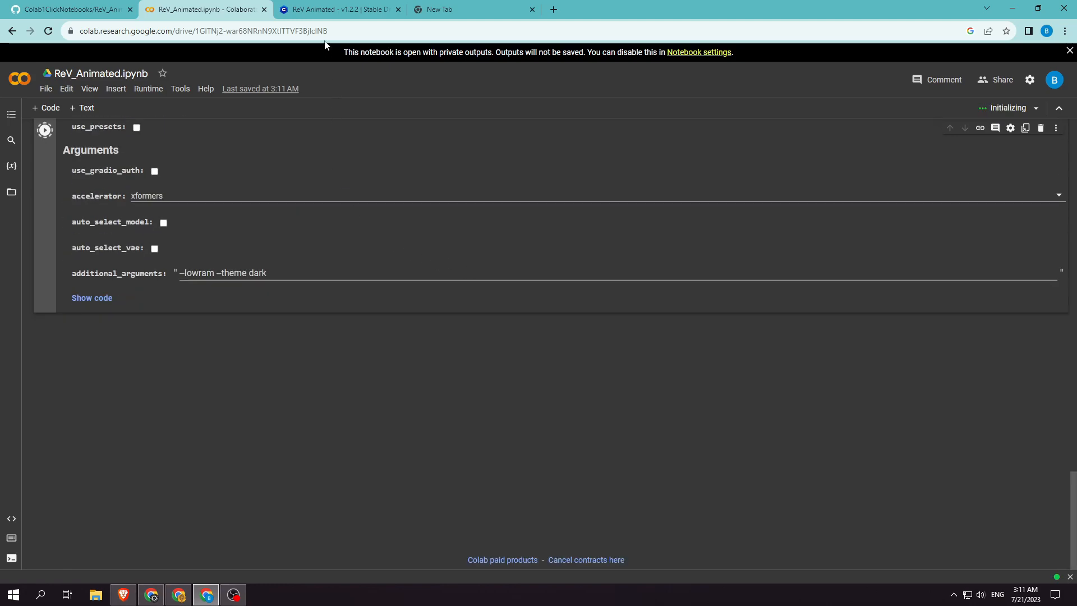
# Step: Step through the ReV Animated sample carousel, ending back on the smiling woman in yellow
pyautogui.click(337, 9)
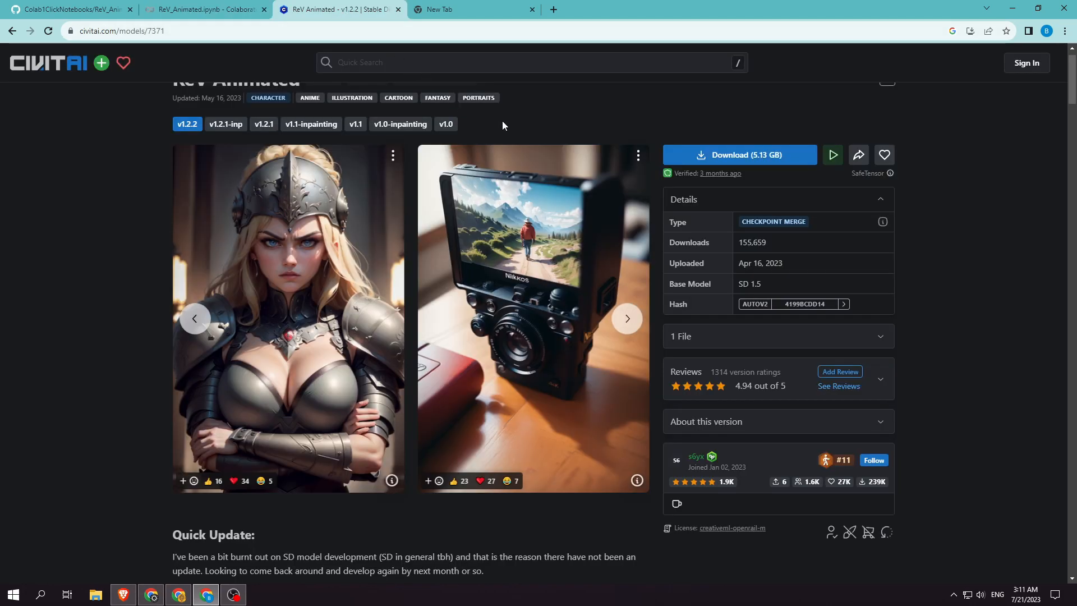
pyautogui.scroll(3)
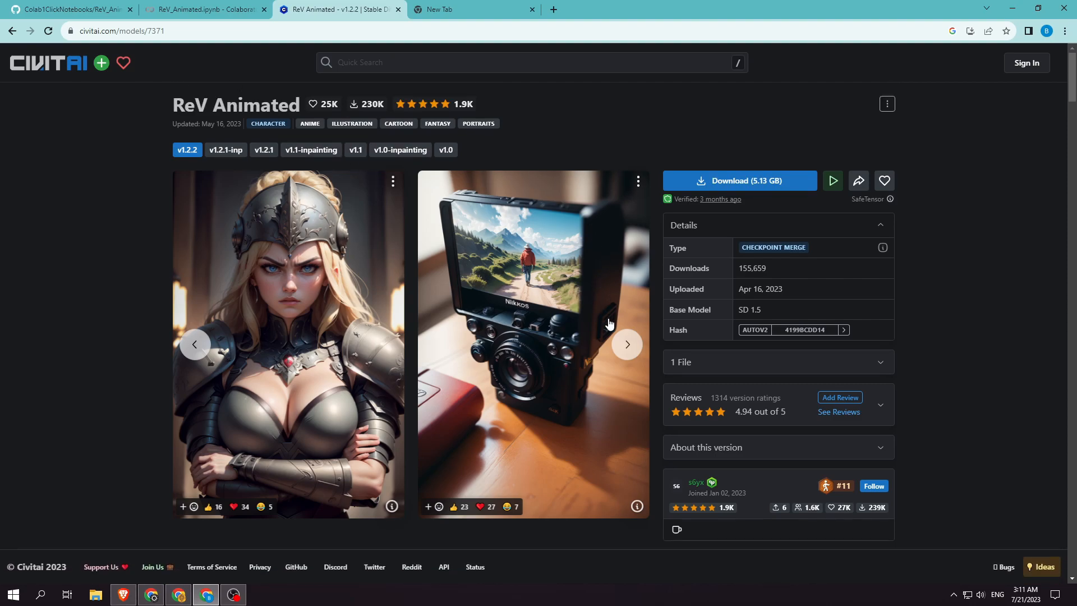
pyautogui.click(626, 344)
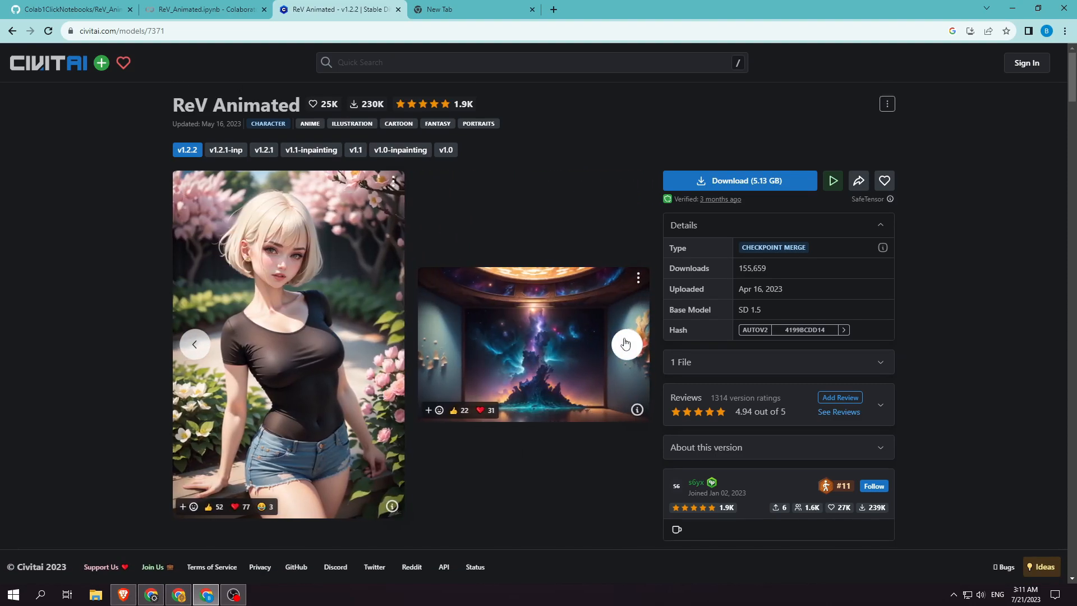
pyautogui.click(627, 344)
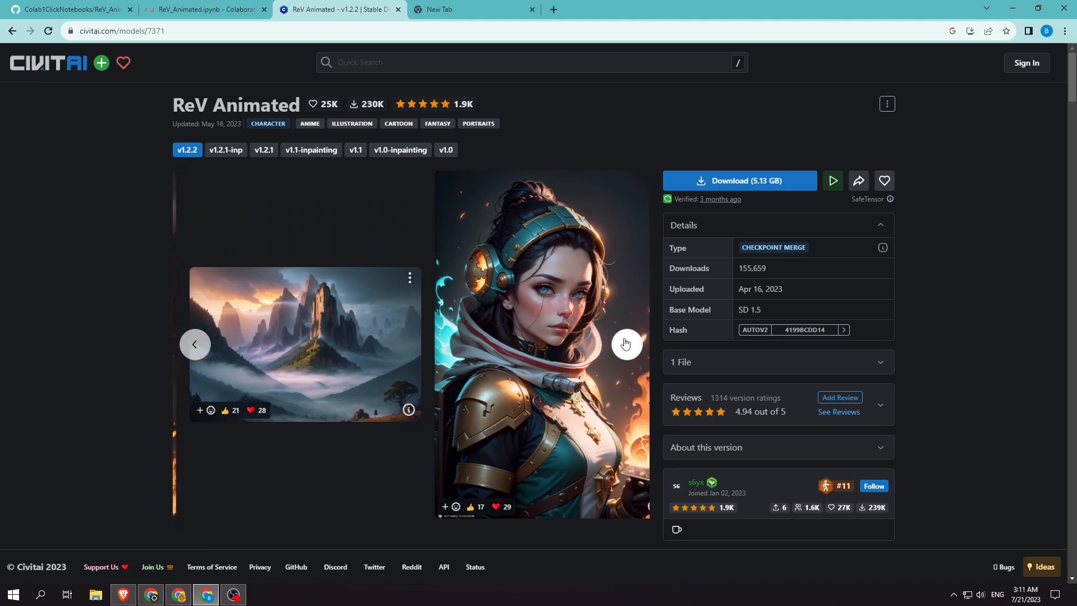
pyautogui.click(626, 344)
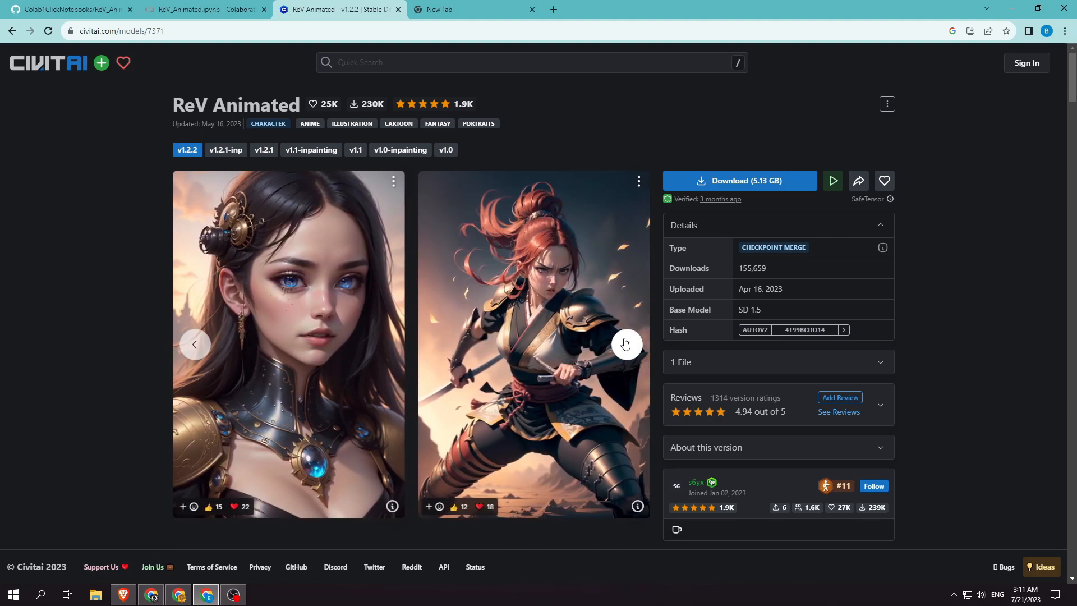
pyautogui.click(625, 343)
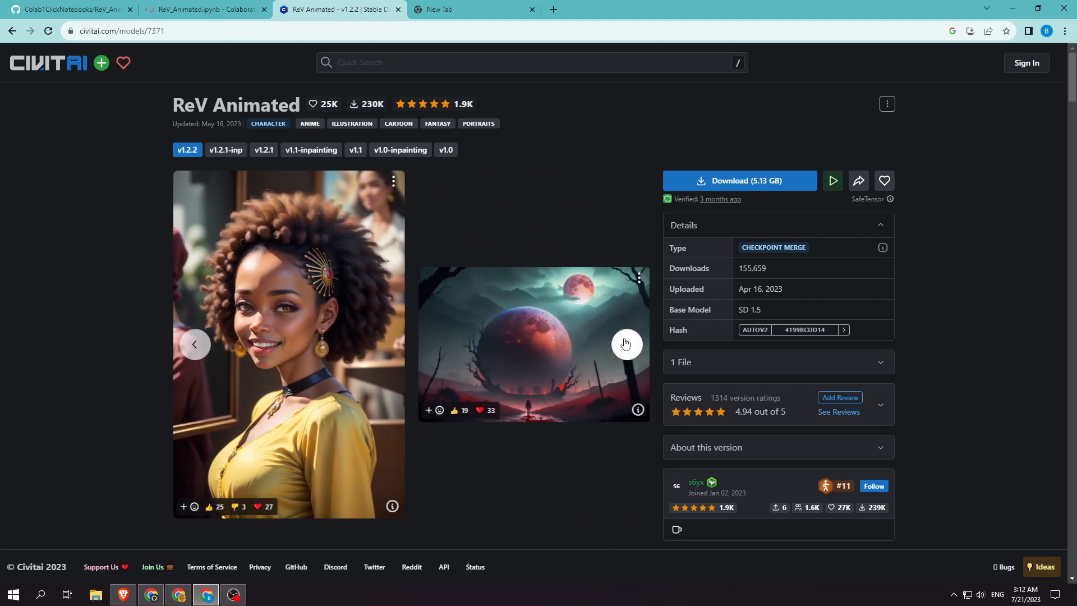
pyautogui.click(625, 344)
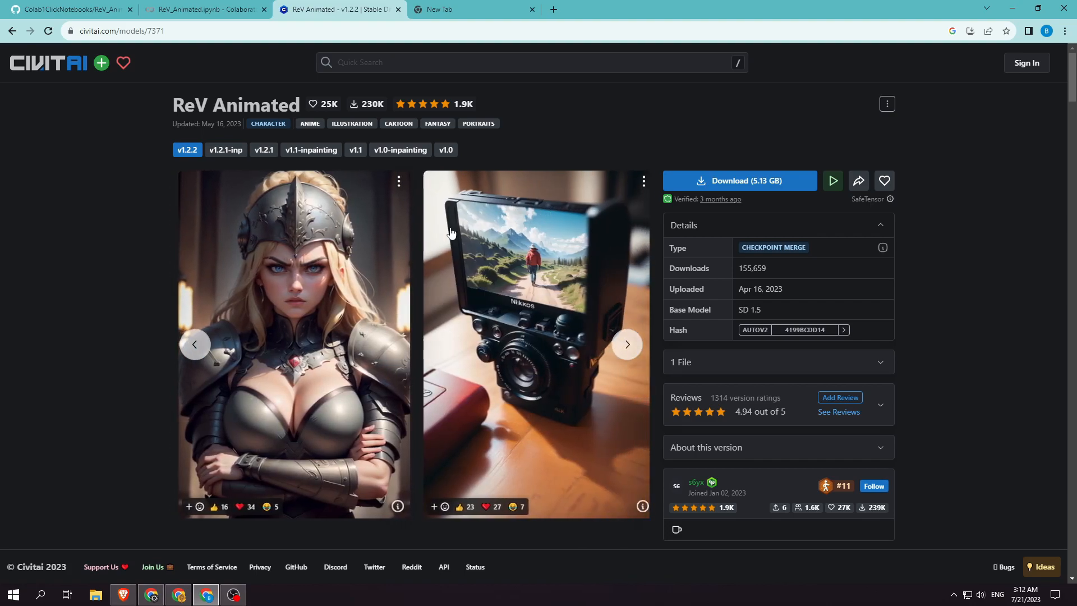
pyautogui.click(626, 344)
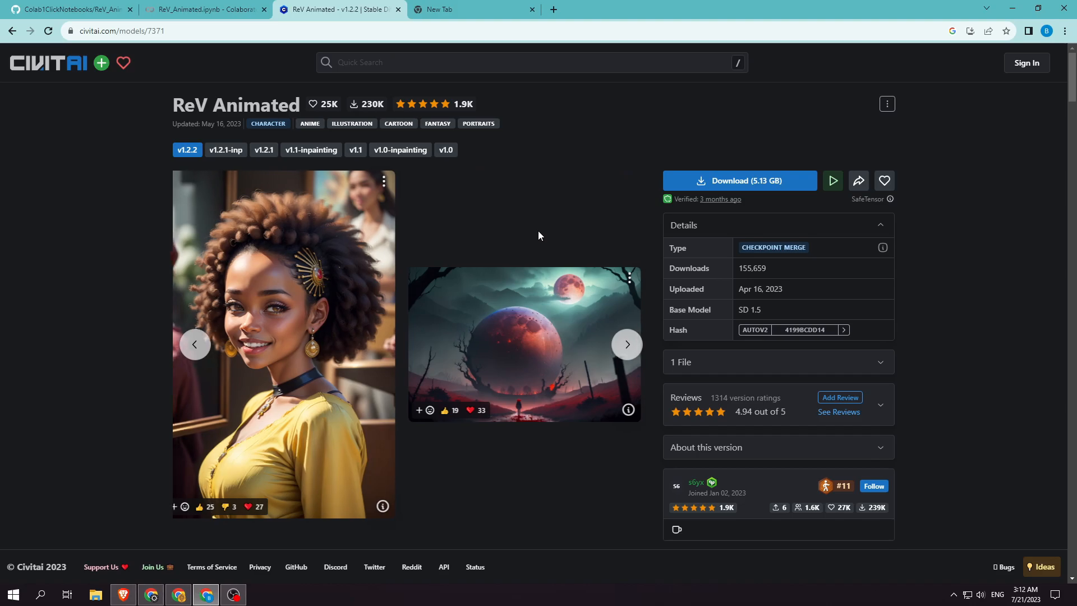
# Step: Browse the ReV Animated community gallery, then follow Colab's 'Running on public URL' gradio.live link
pyautogui.scroll(-3)
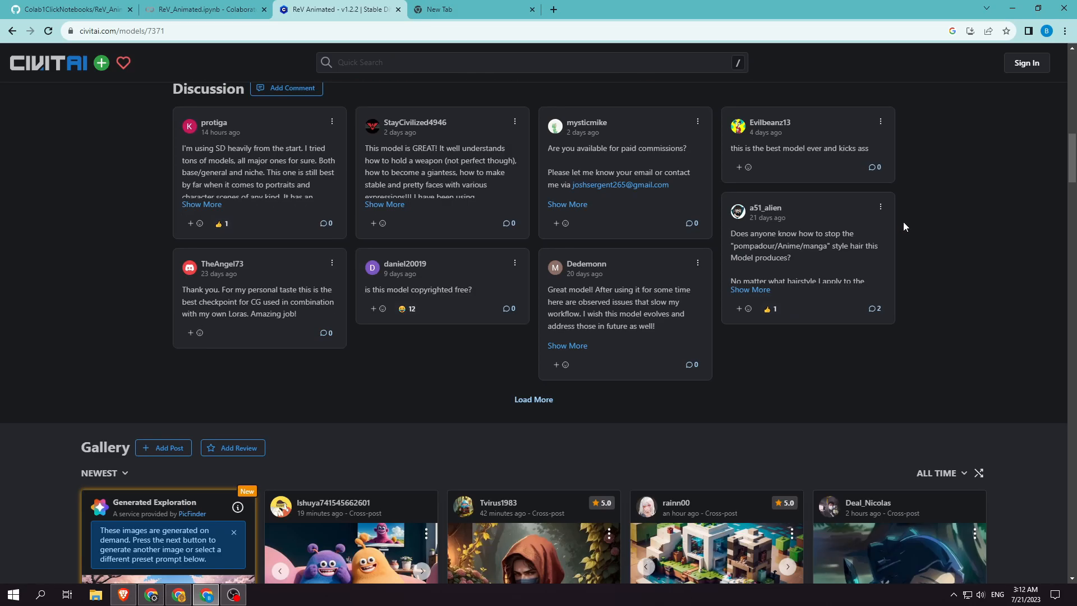
pyautogui.scroll(-3)
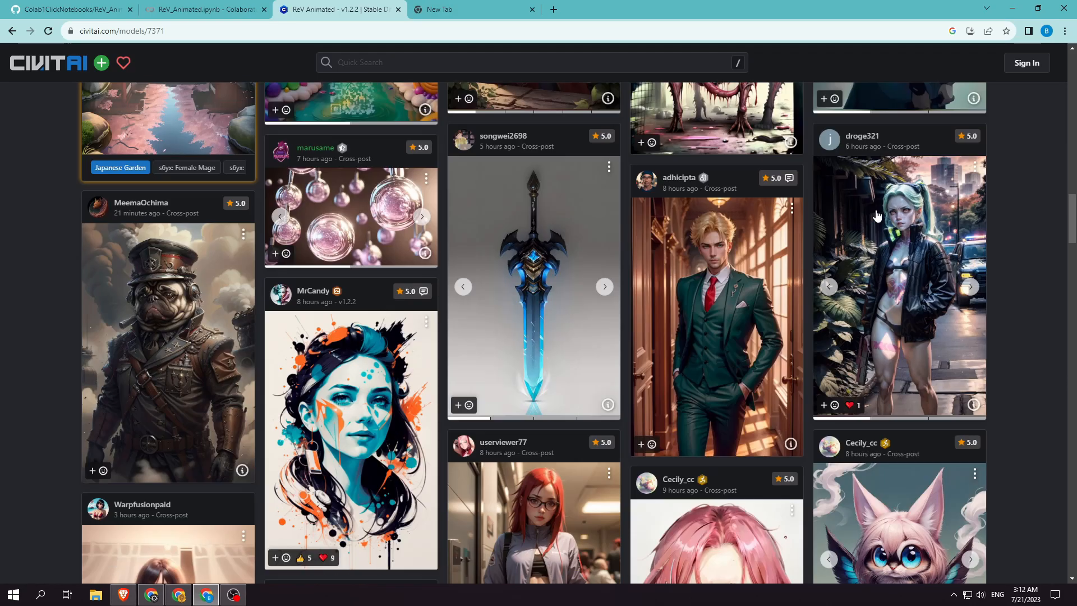
pyautogui.scroll(-3)
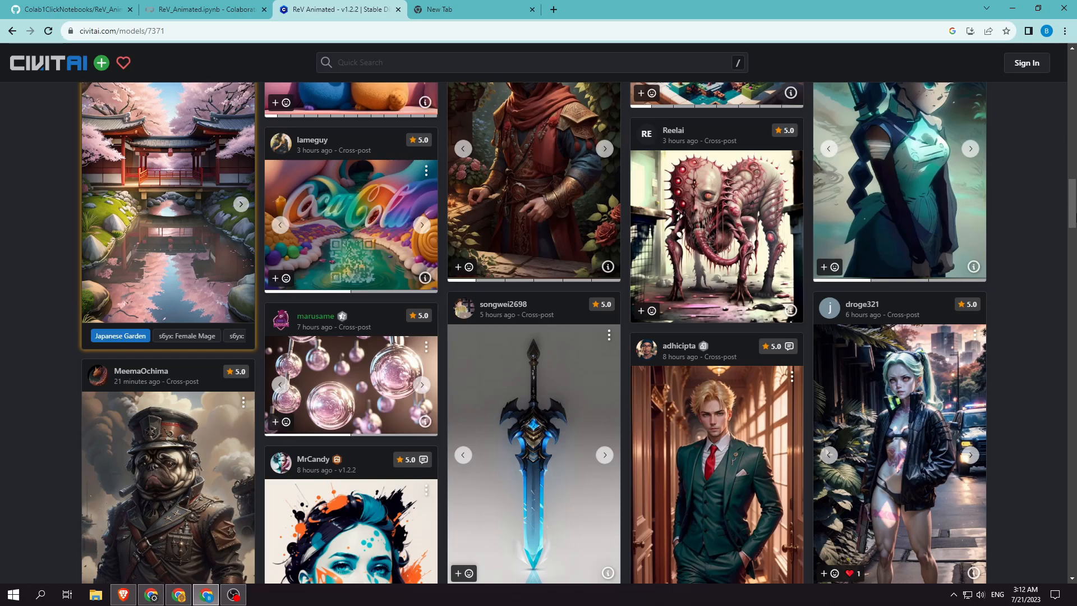
pyautogui.click(204, 9)
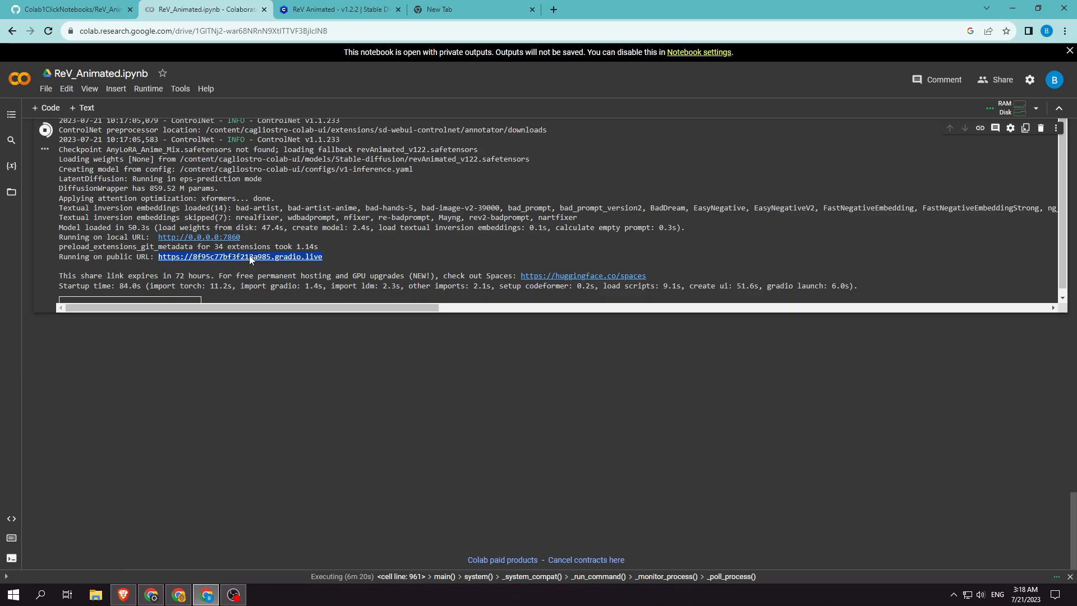
pyautogui.click(239, 256)
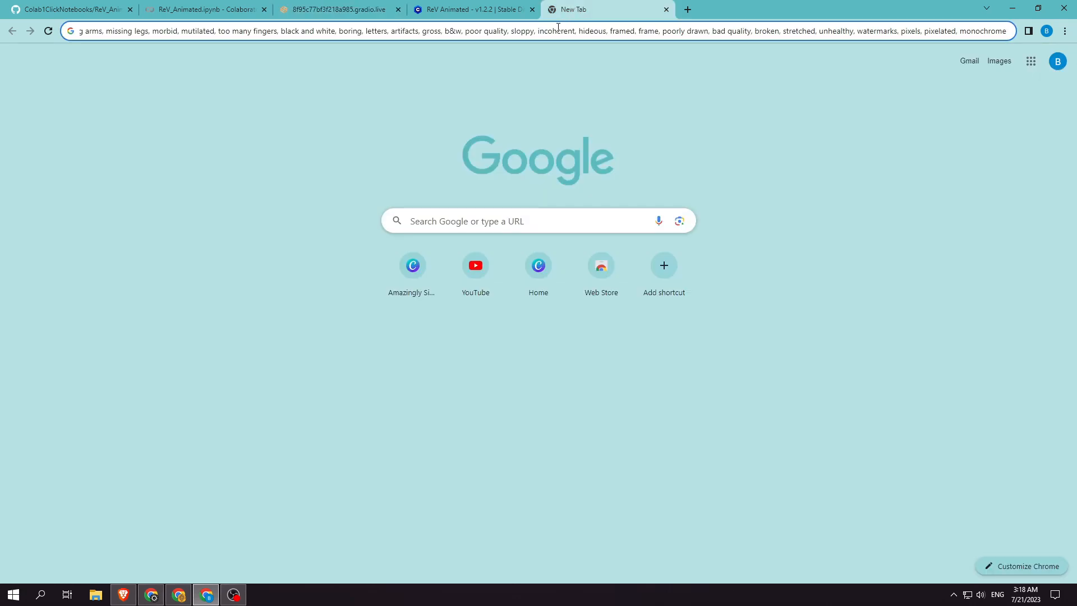
# Step: Generate with the vintage Afro-Caribbean woman prompt, DPM++ 2M Karras, 25 steps and 4x-UltraSharp hires fix
pyautogui.click(330, 9)
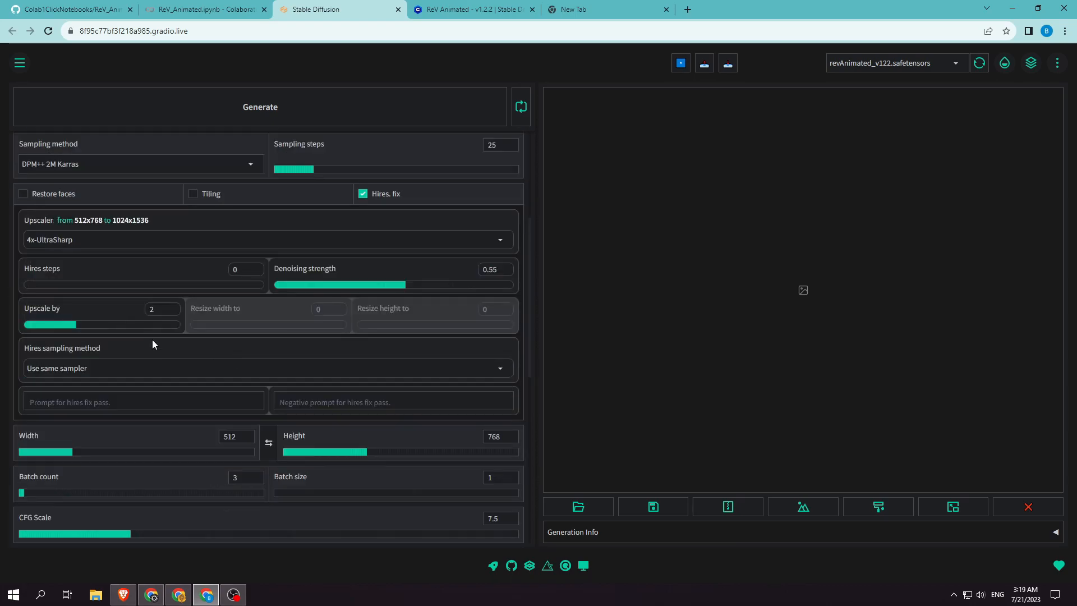
pyautogui.click(260, 106)
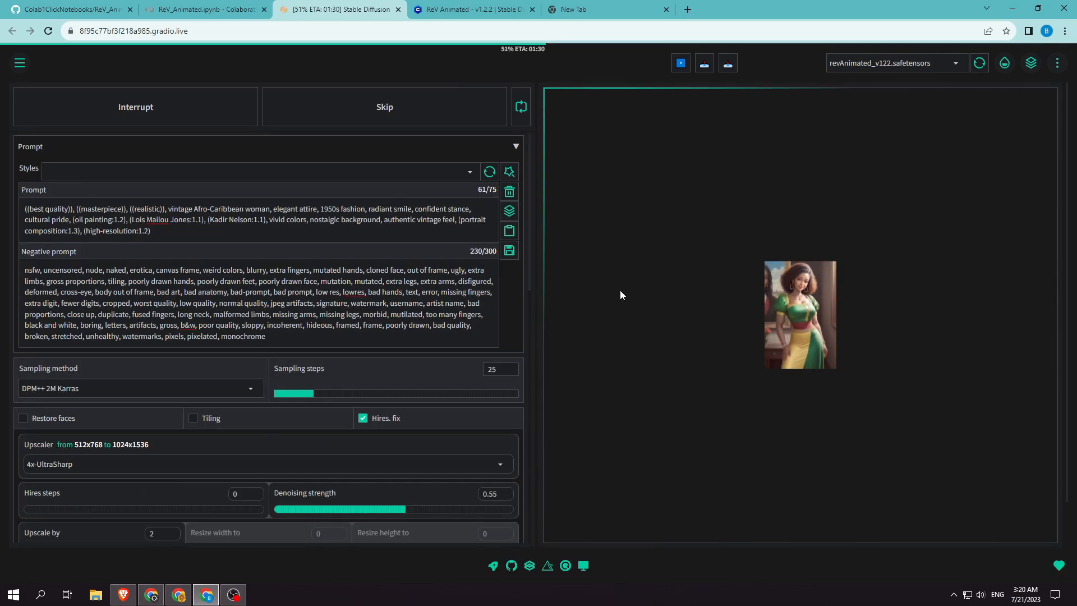
# Step: Check generation progress in the Colab output log, then return to the web UI to wait
pyautogui.click(204, 9)
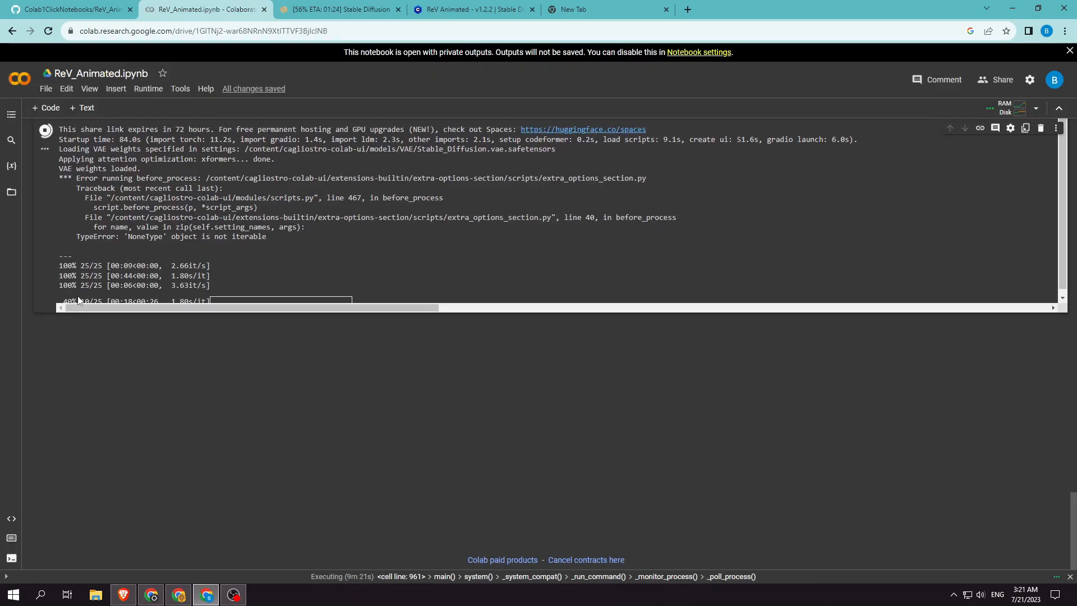
pyautogui.click(340, 9)
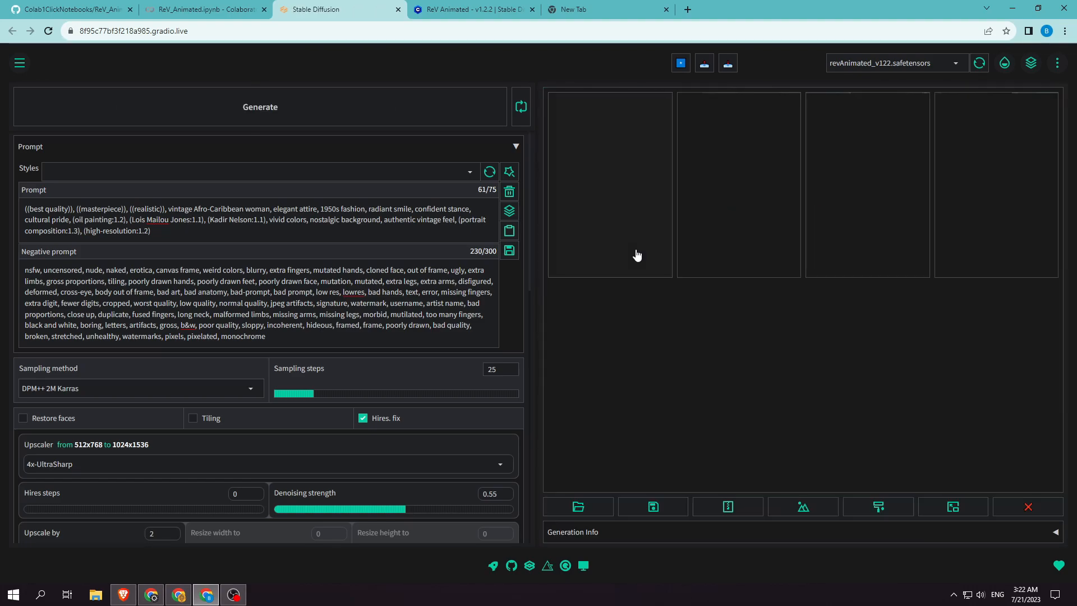
# Step: View the second portrait full size, then step through to the third and fourth
pyautogui.click(259, 106)
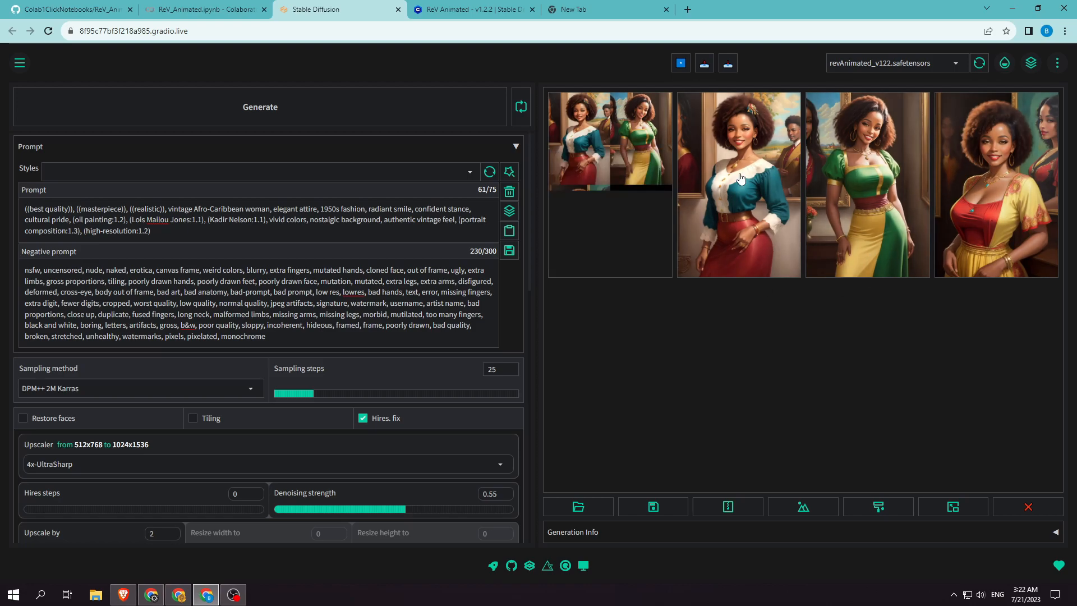
pyautogui.click(738, 184)
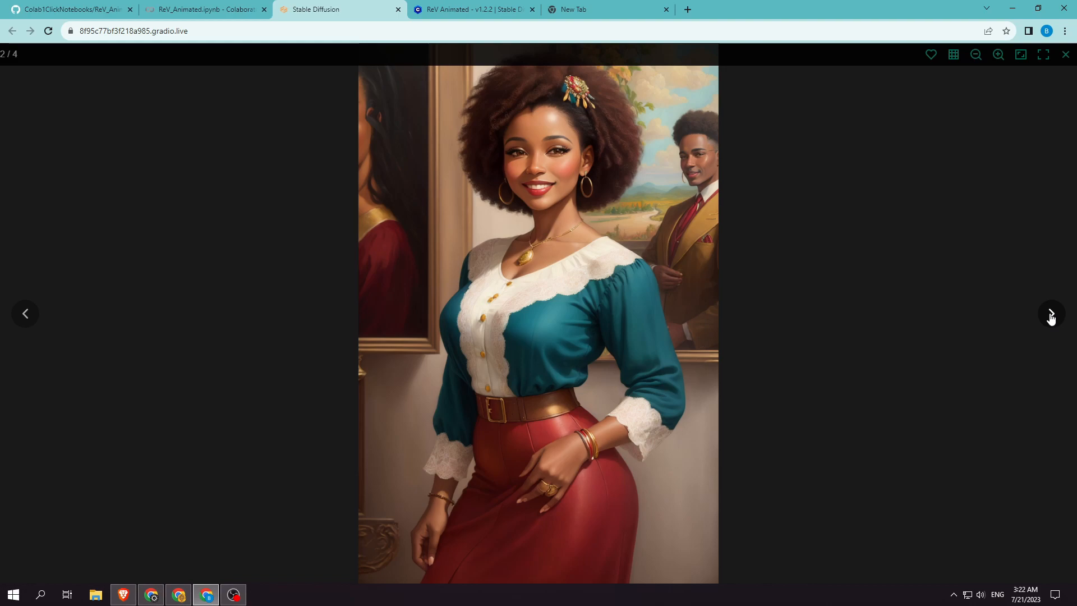
pyautogui.click(1051, 314)
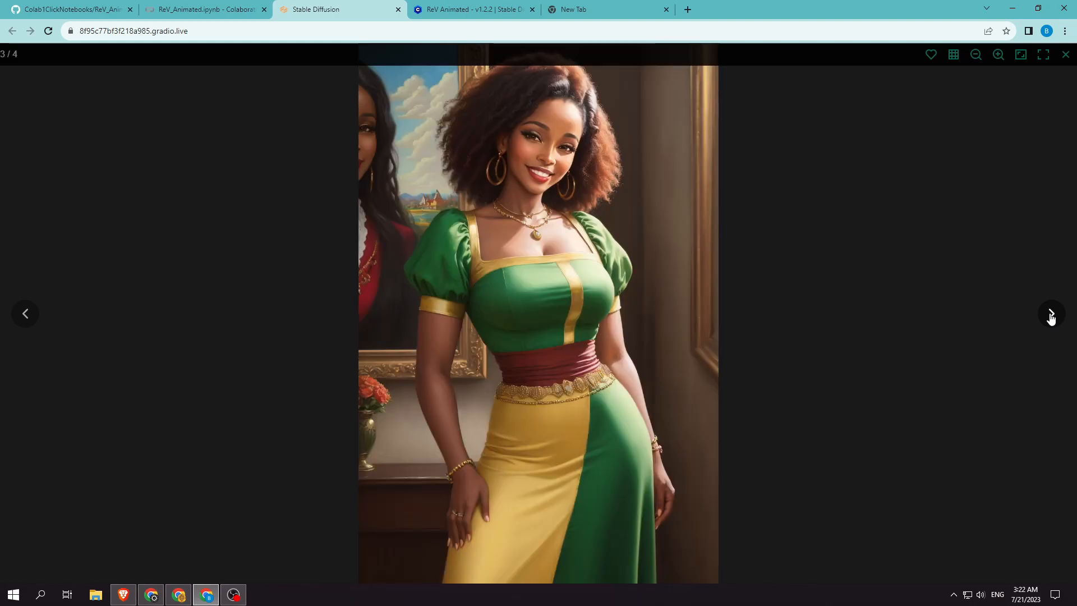
pyautogui.click(1050, 314)
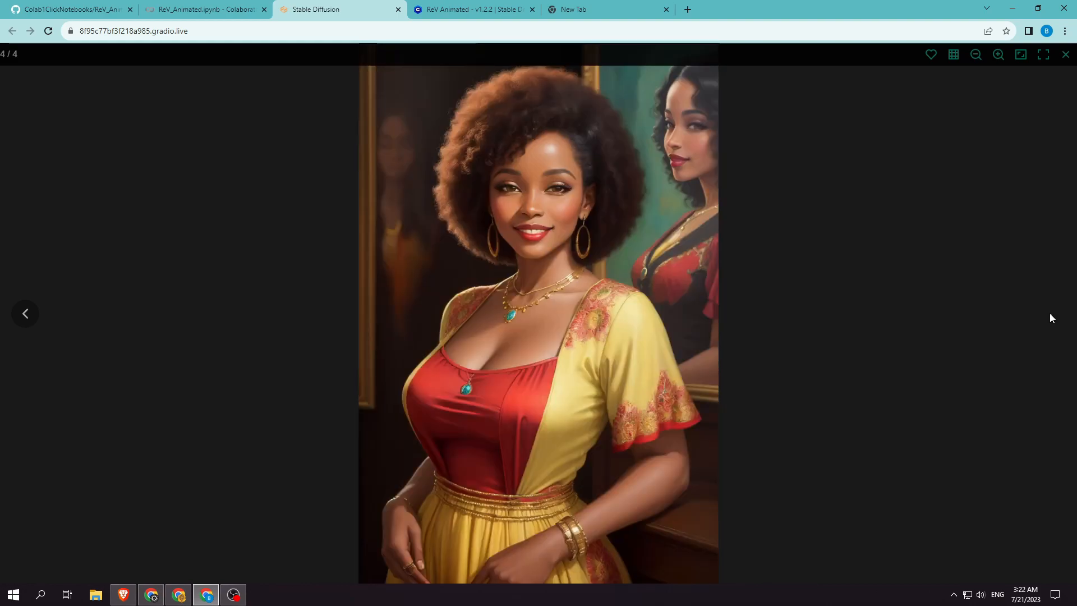